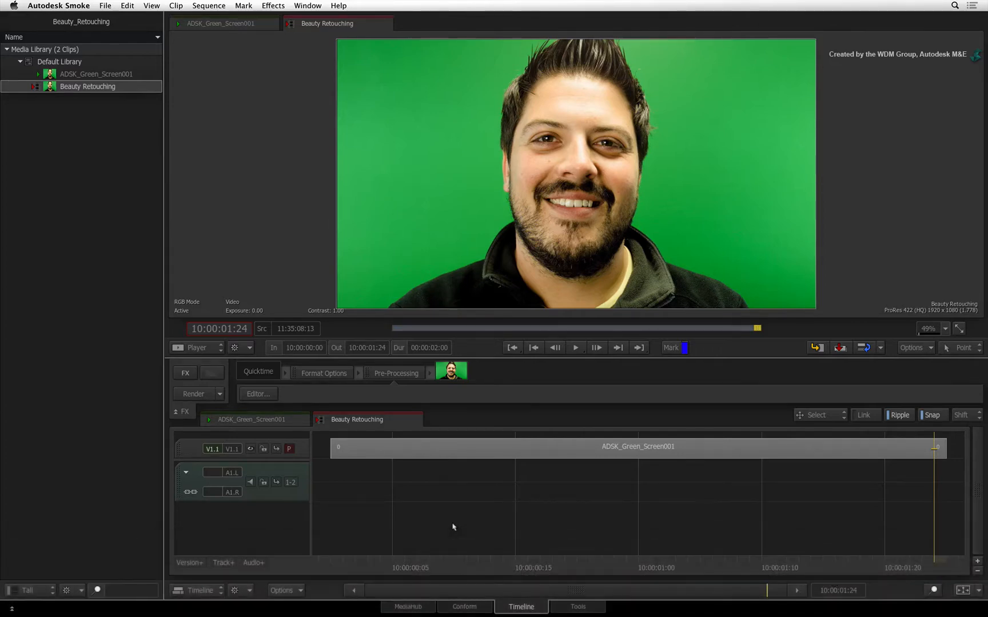
pyautogui.moveTo(468, 517)
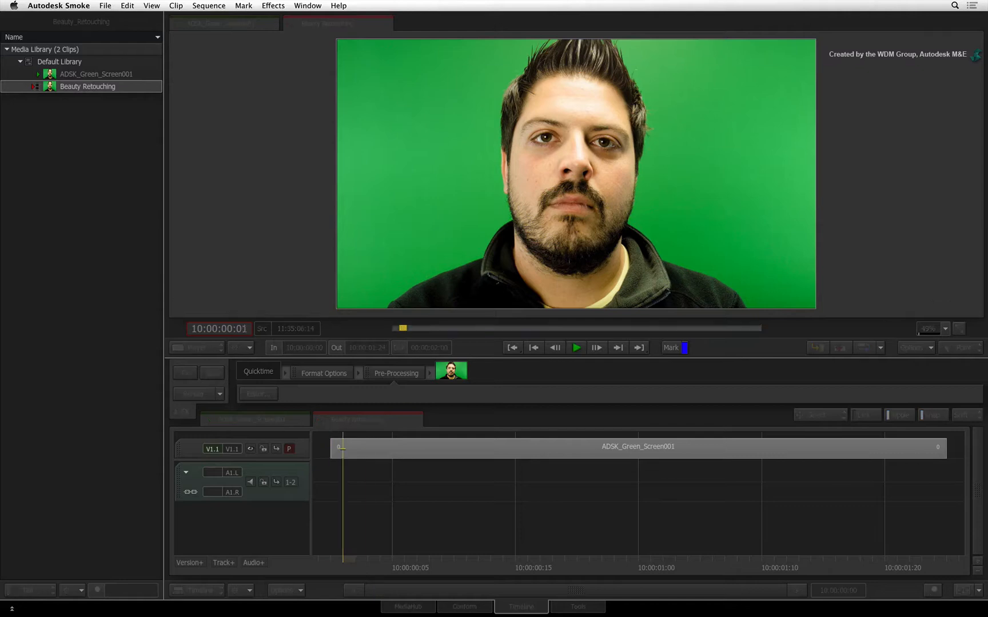
# Step: Select the green-screen clip on the Beauty Retouching timeline
pyautogui.click(575, 348)
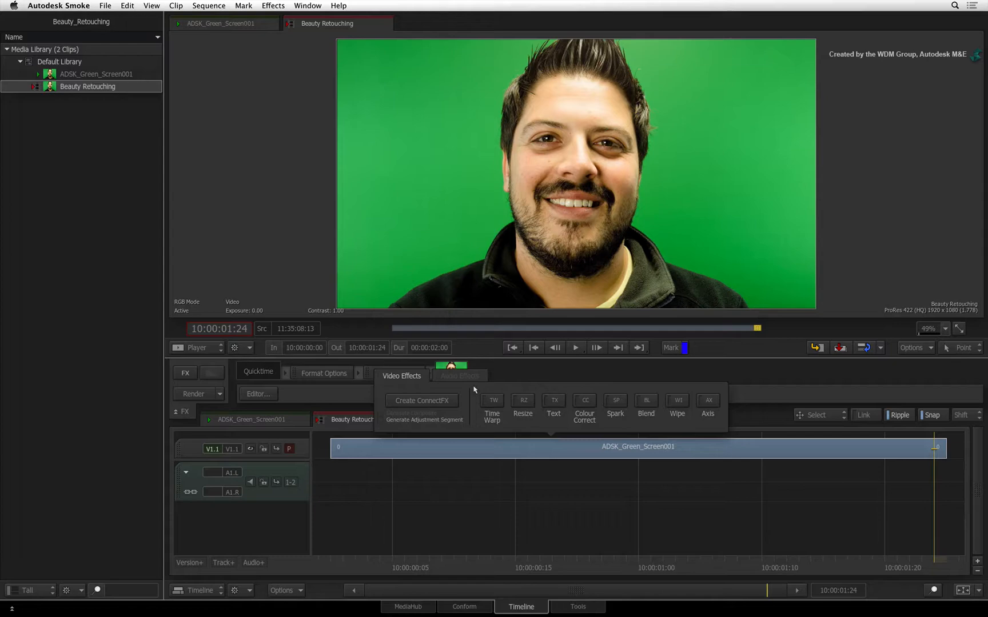
# Step: Create a ConnectFX schematic for the clip and browse the All Nodes bin
pyautogui.click(421, 400)
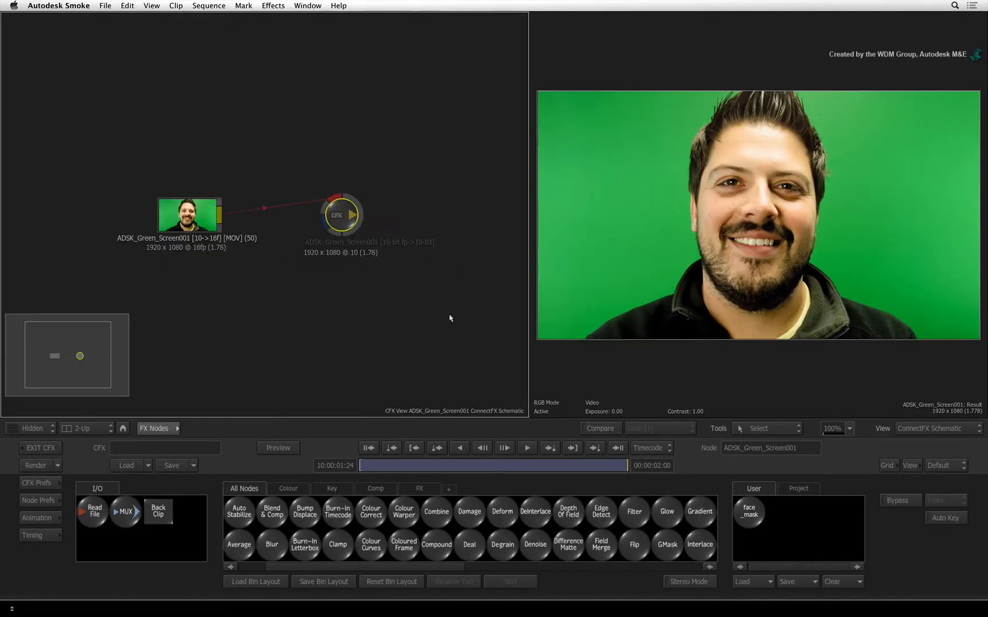
pyautogui.moveTo(443, 318)
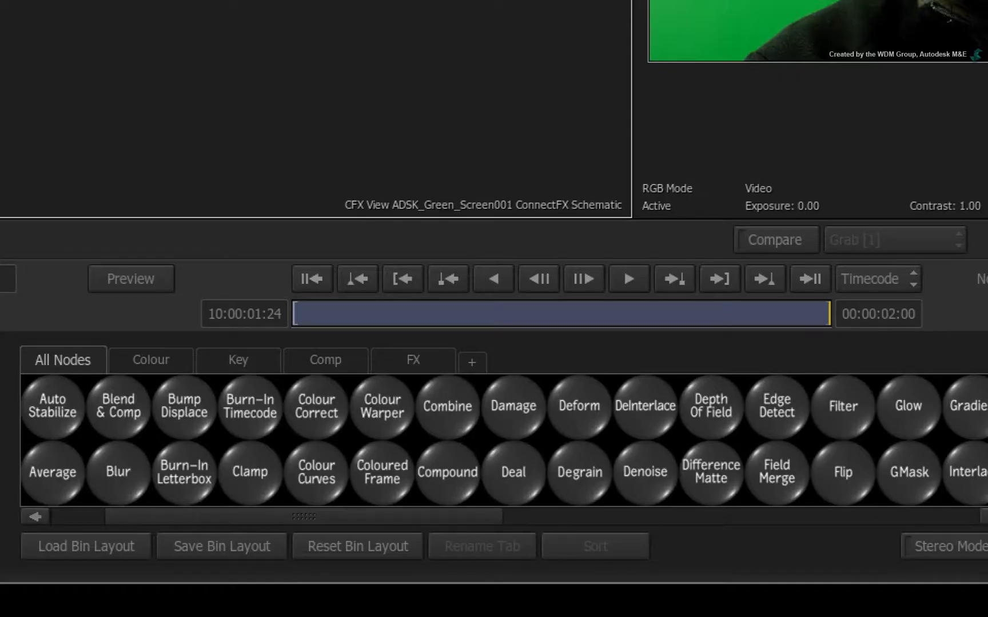
pyautogui.moveTo(502, 440)
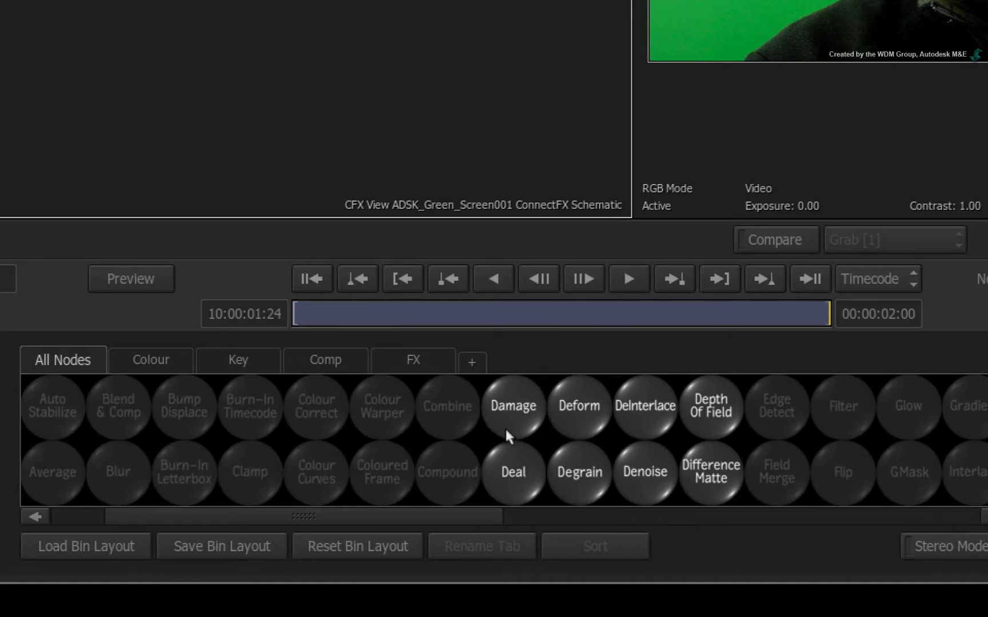
pyautogui.click(645, 472)
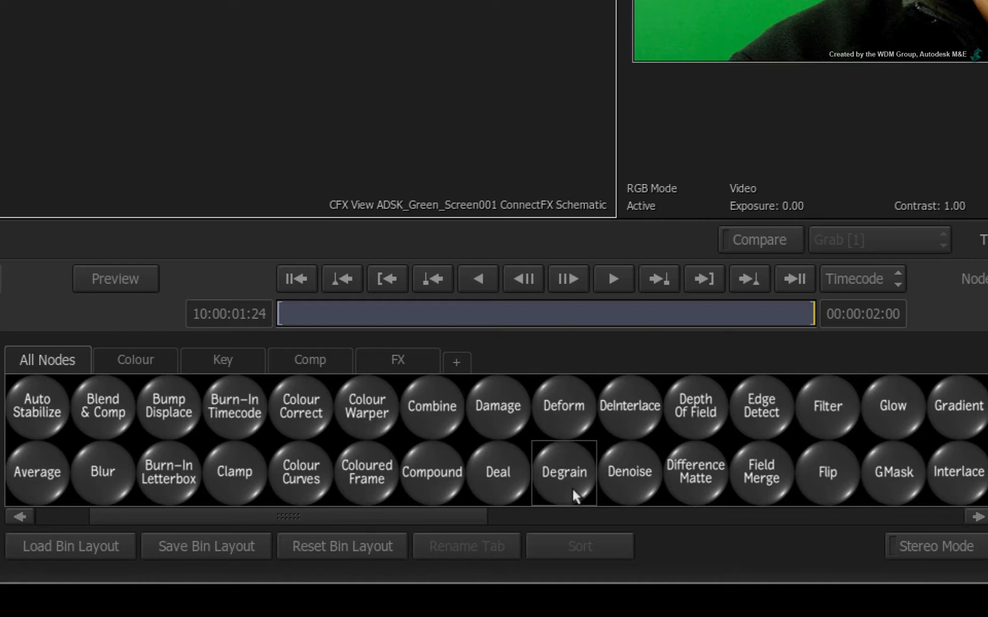
pyautogui.moveTo(576, 495)
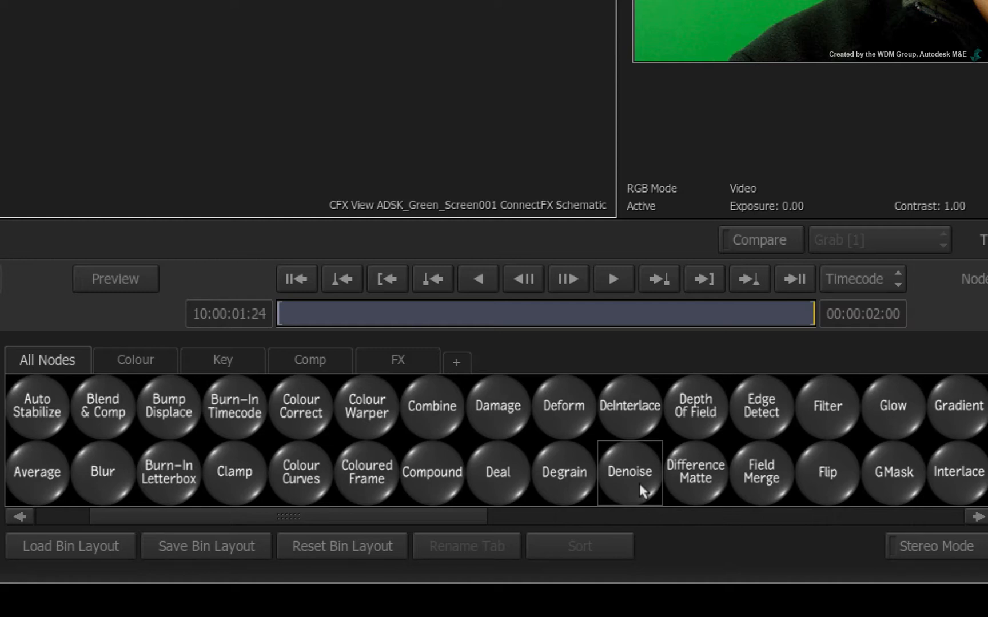
# Step: Insert a Denoise node between the green-screen clip and the CFX output
pyautogui.click(629, 471)
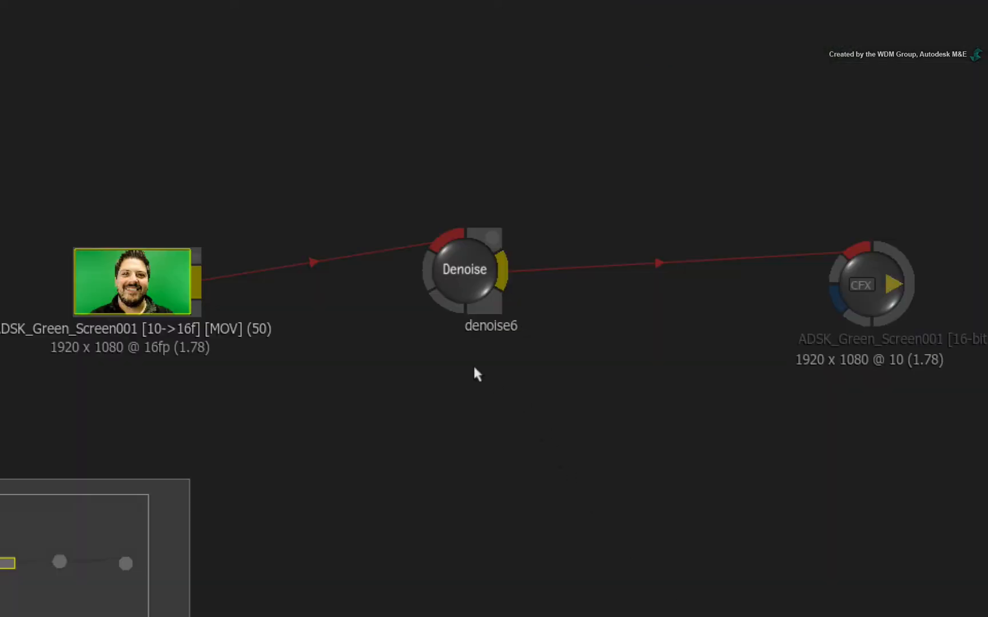
pyautogui.moveTo(449, 336)
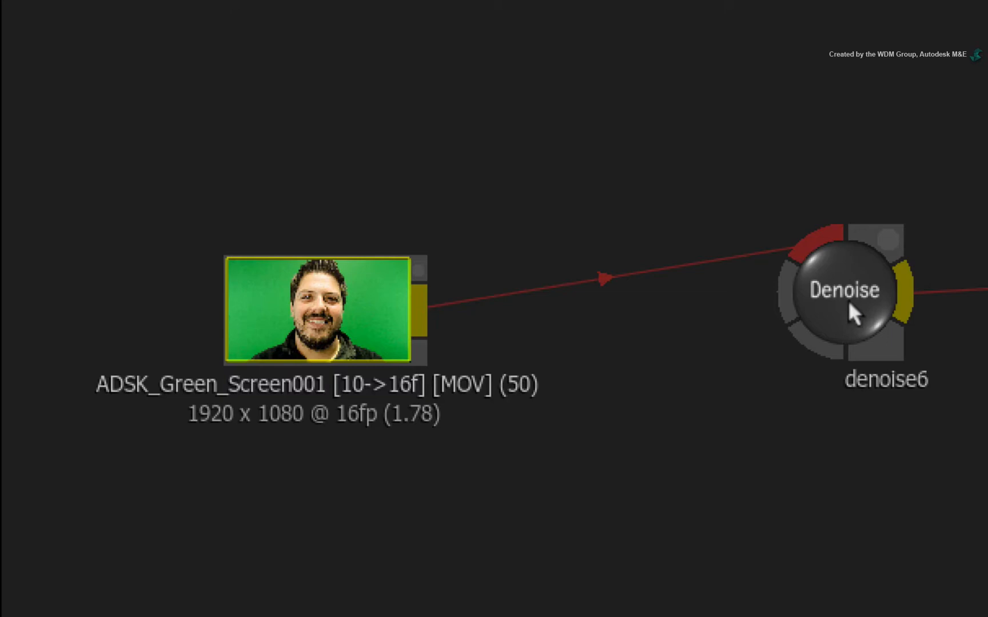
# Step: Load denoise6's grain-reduction settings and start editing the node name
pyautogui.doubleClick(844, 291)
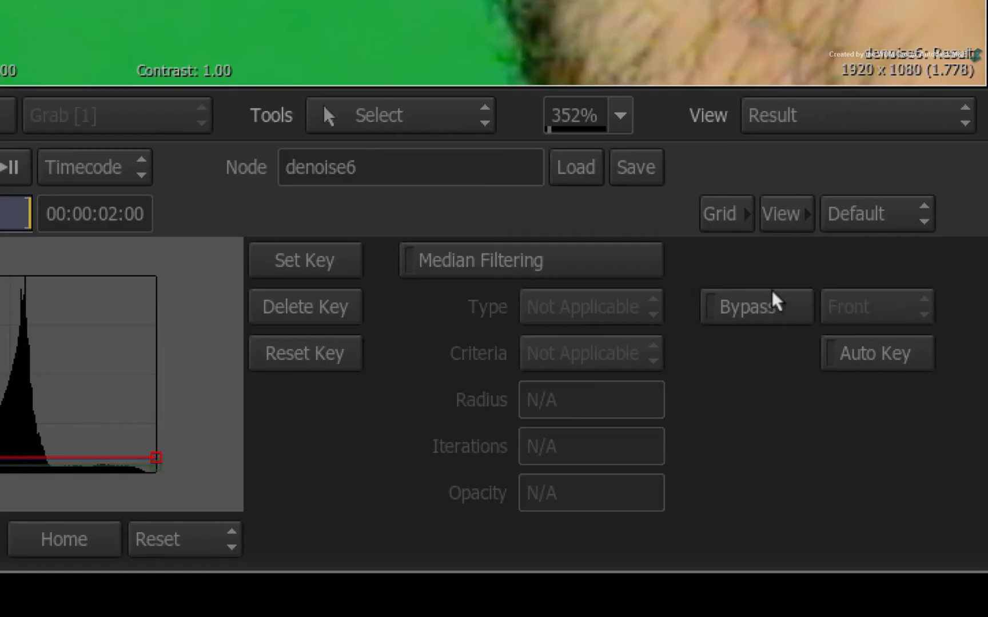
pyautogui.click(756, 306)
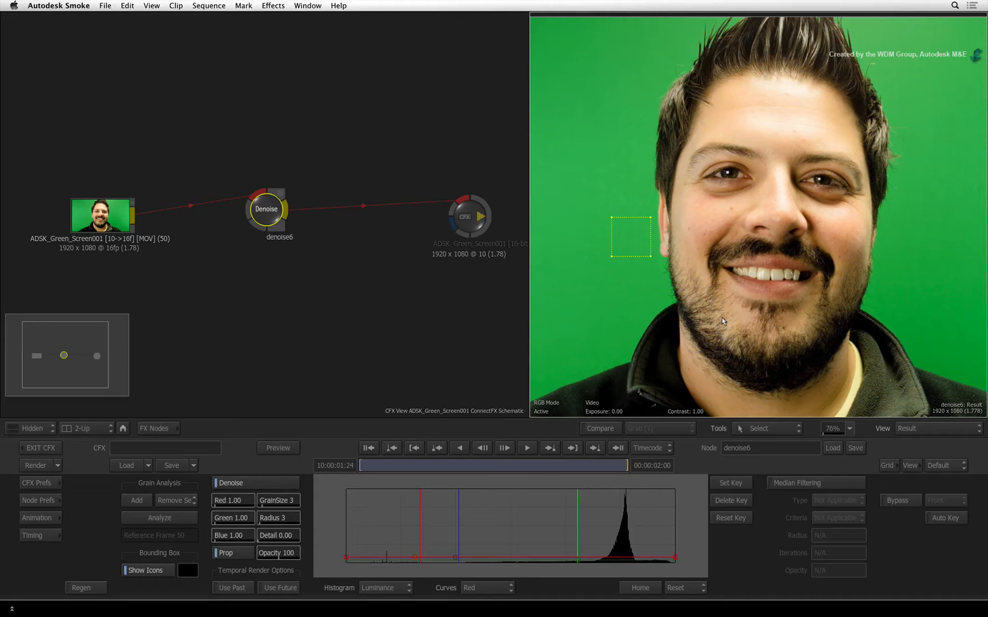
pyautogui.moveTo(721, 316)
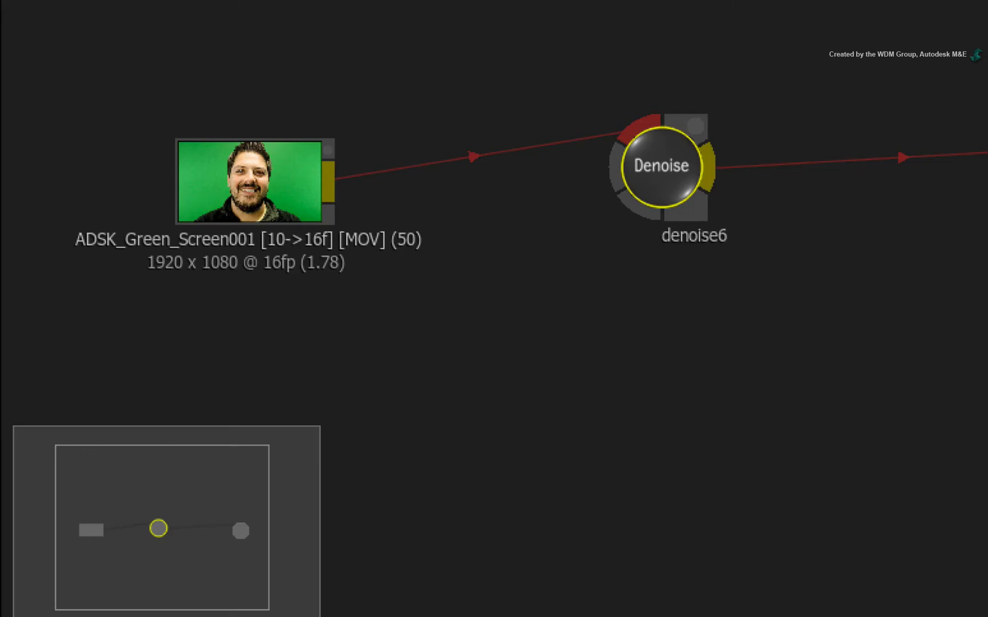
pyautogui.doubleClick(659, 166)
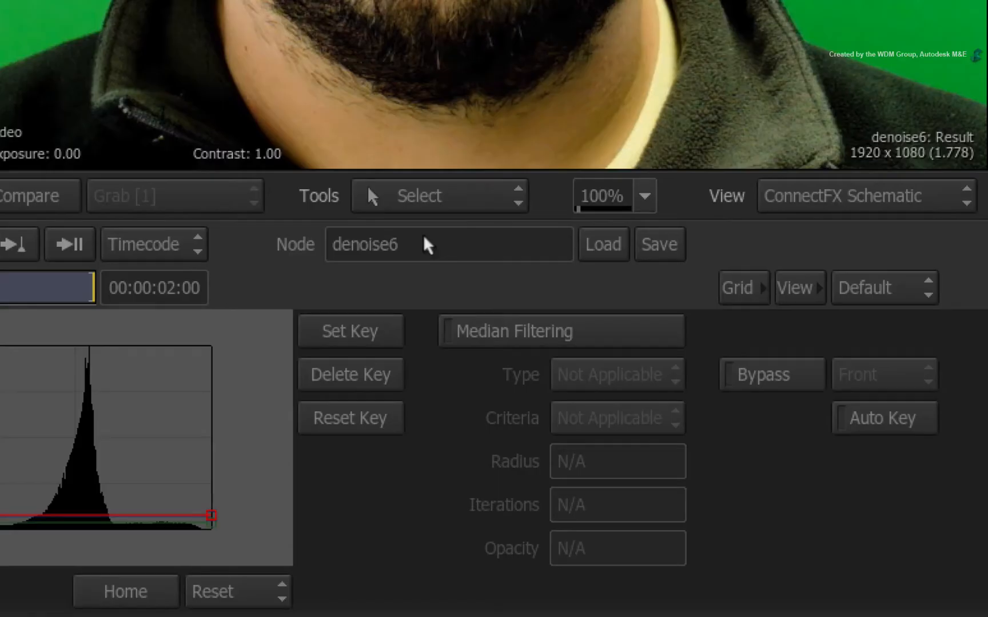
# Step: Rename the Denoise node to REMOVE_GRAIN
pyautogui.write('REMOVE GRAIN')
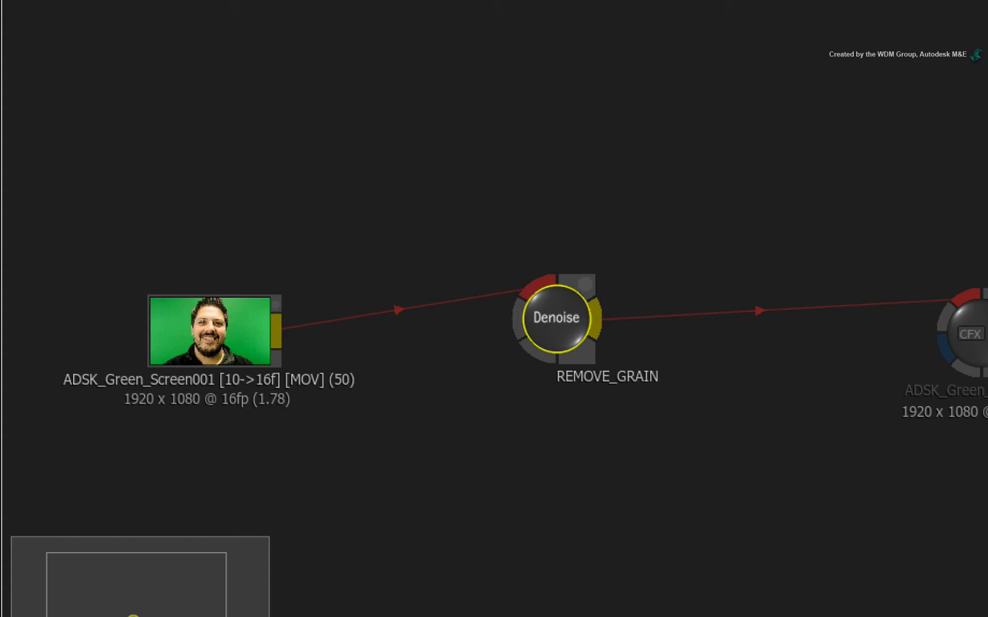
pyautogui.moveTo(602, 421)
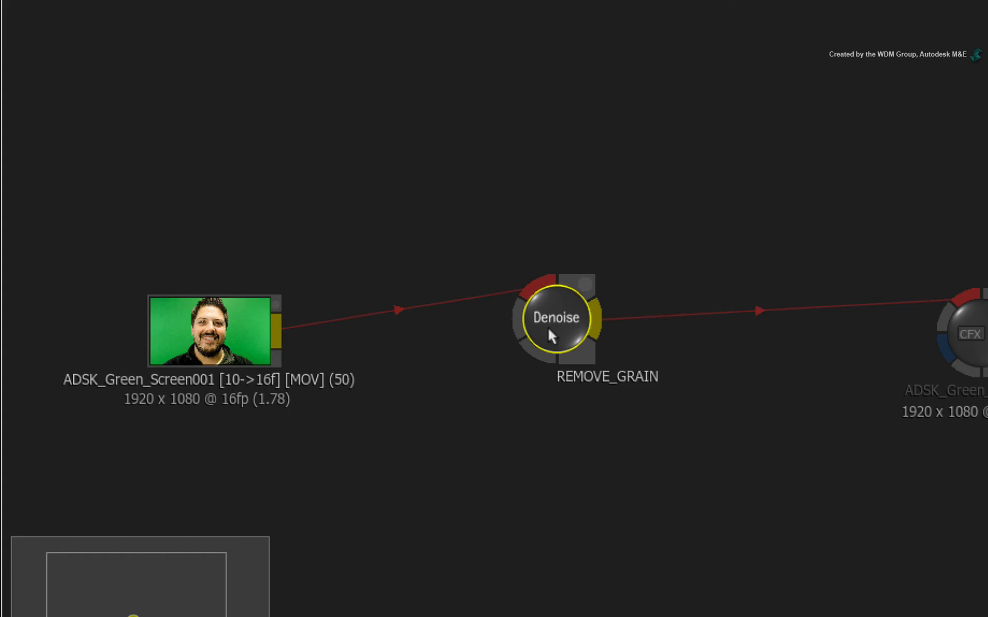
# Step: Package REMOVE_GRAIN as a CFX clip and render it
pyautogui.rightClick(554, 317)
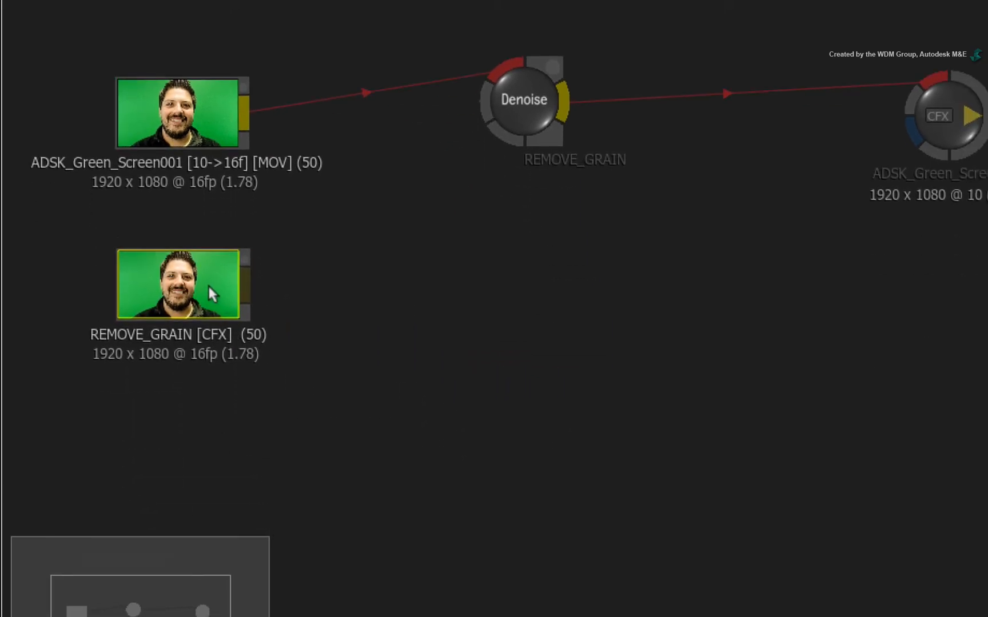
pyautogui.rightClick(179, 285)
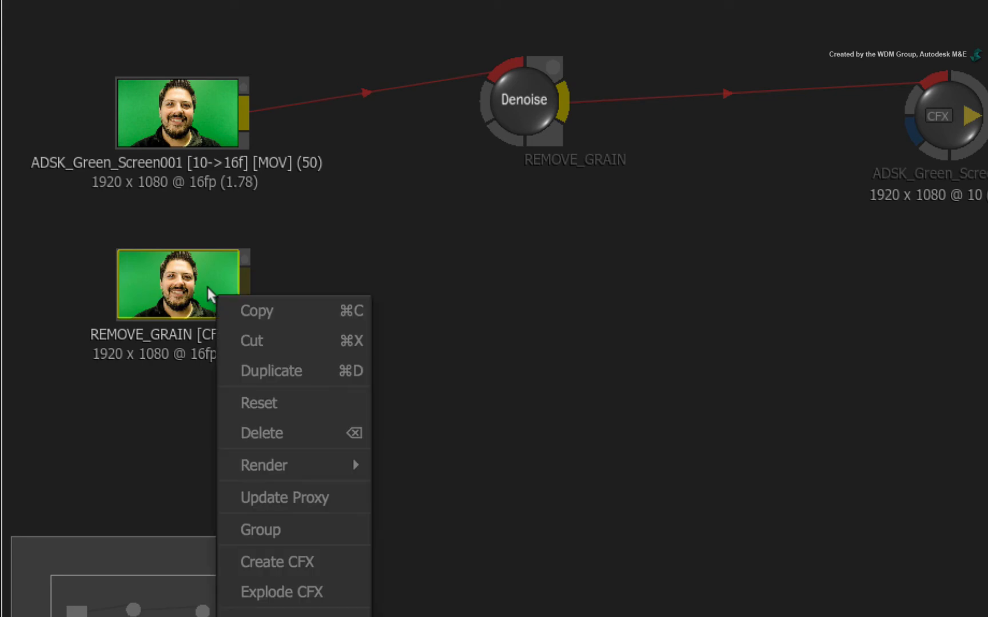
pyautogui.moveTo(264, 465)
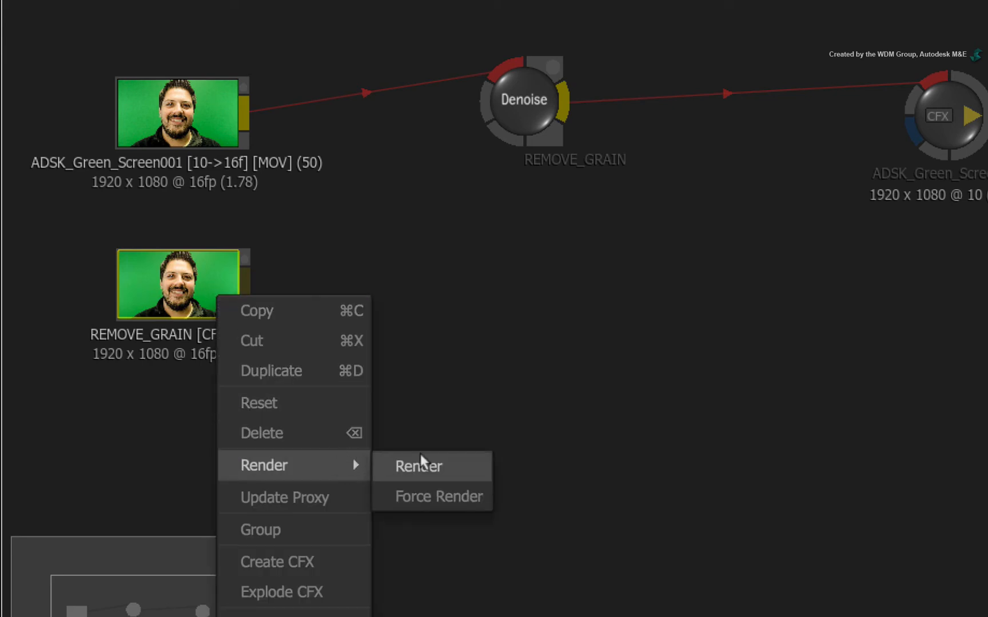
pyautogui.click(418, 465)
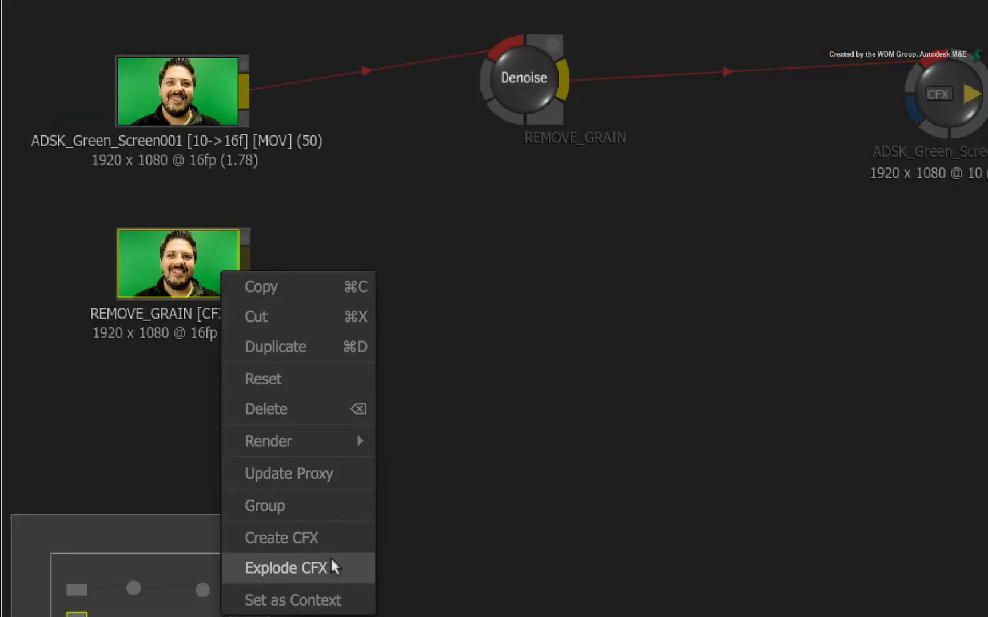
# Step: Explode the CFX so only the original clip and rendered REMOVE_GRAIN clip remain, and select it
pyautogui.click(287, 568)
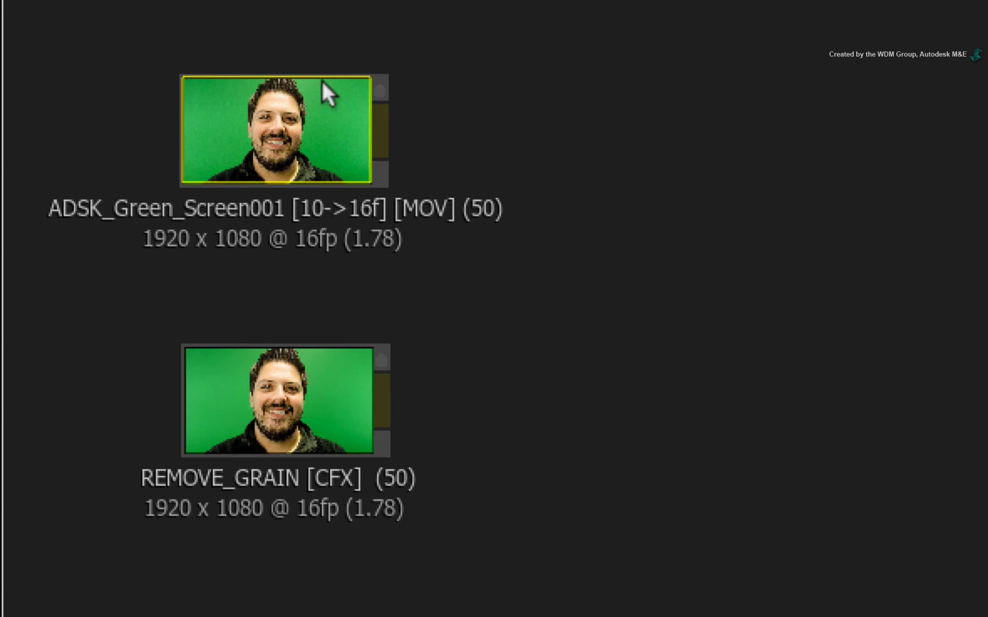
pyautogui.click(283, 406)
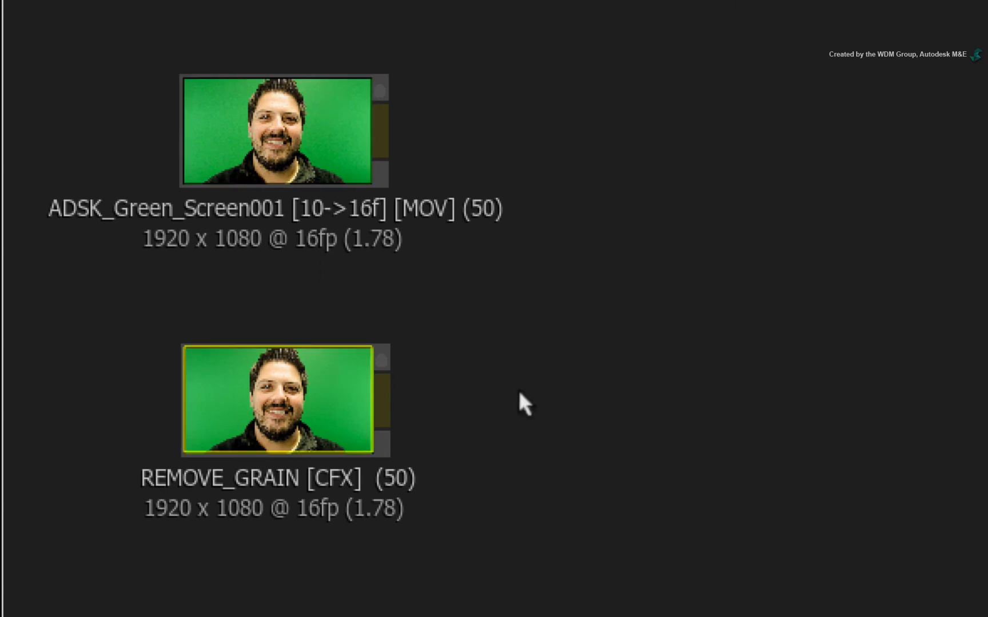
pyautogui.moveTo(606, 398)
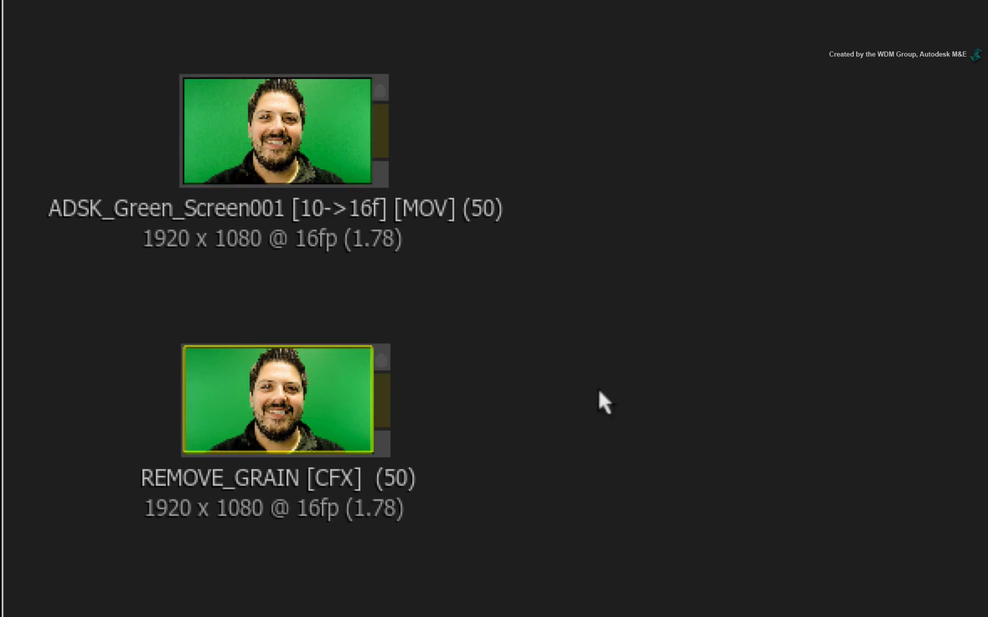